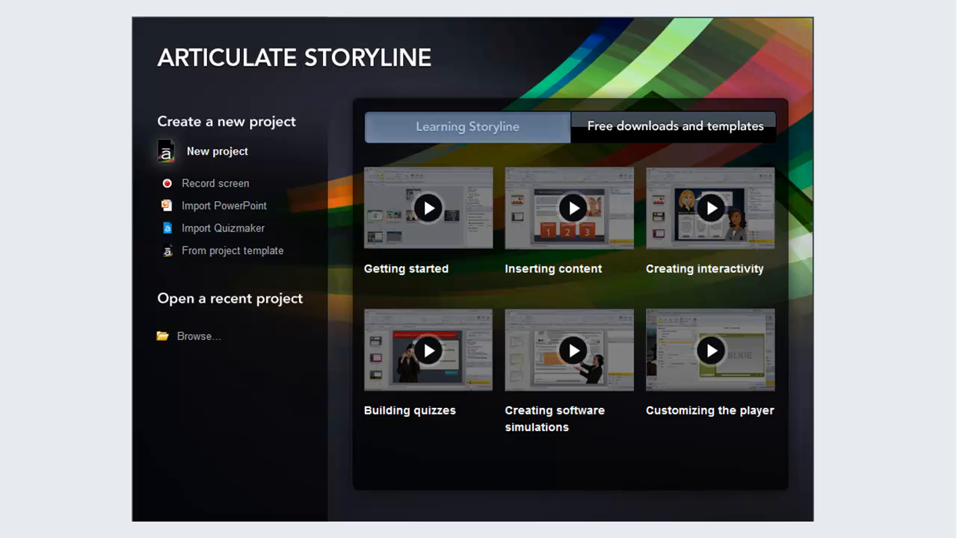
Step: Show the 'Free downloads and templates' list on the start screen
{"action": "left_click", "coordinate": [673, 125]}
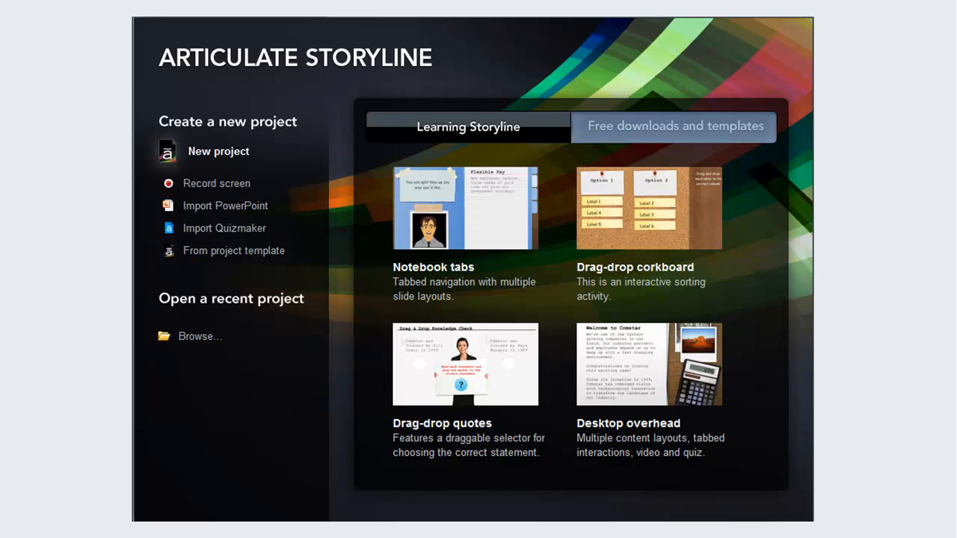
Step: Create a new blank Storyline project from the start screen
{"action": "left_click", "coordinate": [219, 151]}
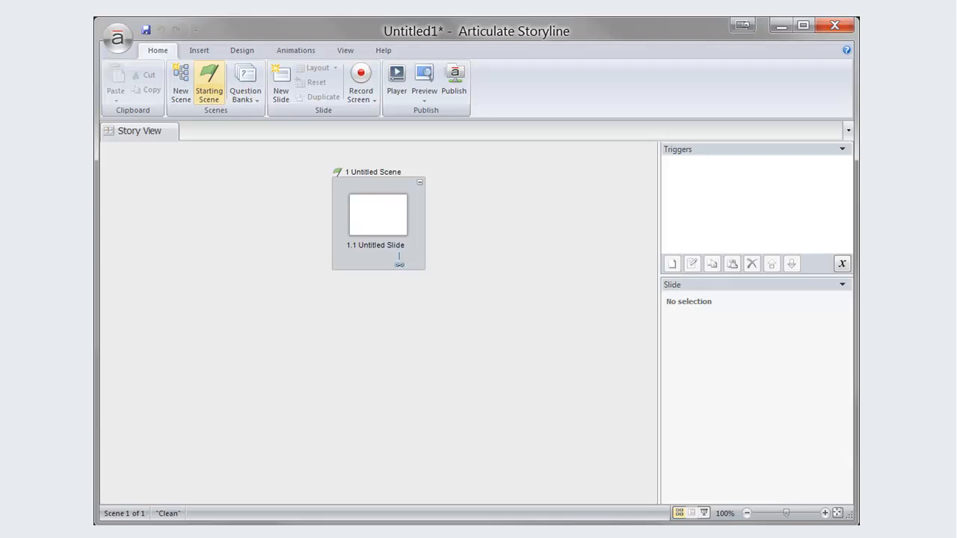
Step: Open untitled slide 1.1 from Story View for editing
{"action": "double_click", "coordinate": [378, 215]}
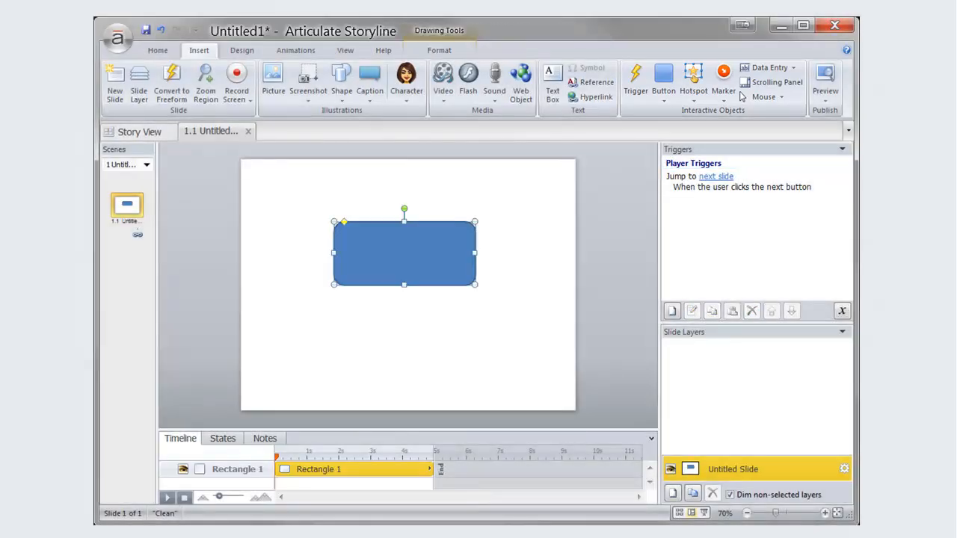
Step: Open the Illustrated characters library from the Character menu
{"action": "left_click", "coordinate": [406, 81]}
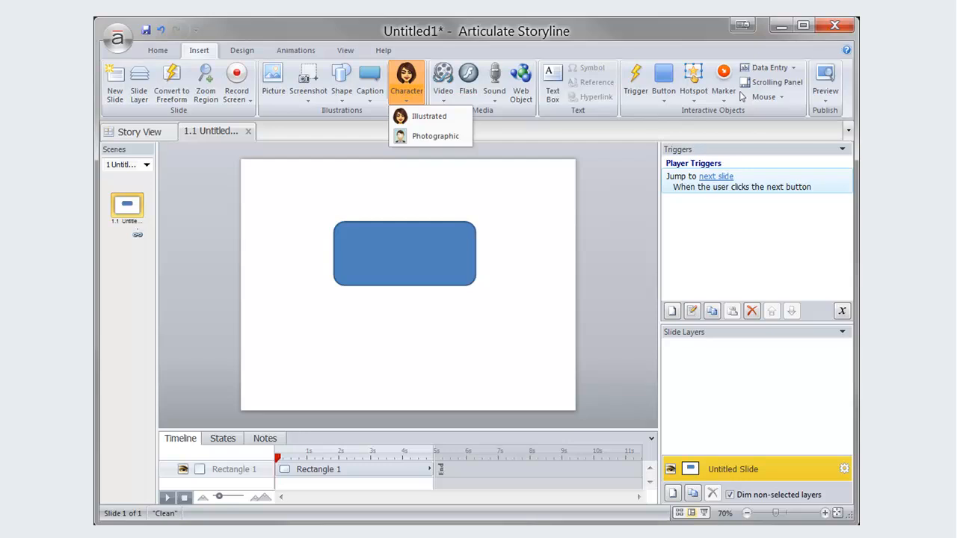
{"action": "left_click", "coordinate": [428, 116]}
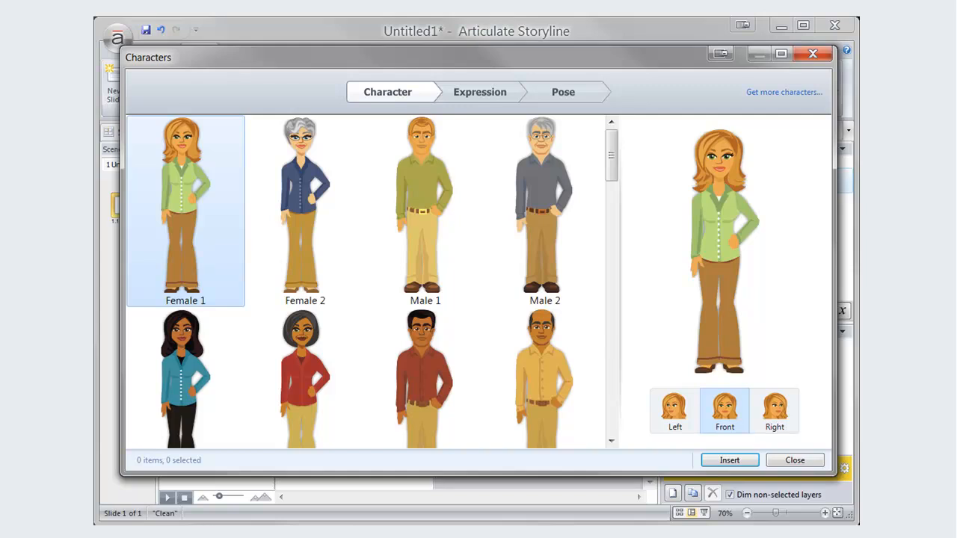
Step: Insert the Female 1 illustrated character beside the rectangle
{"action": "left_click", "coordinate": [479, 91]}
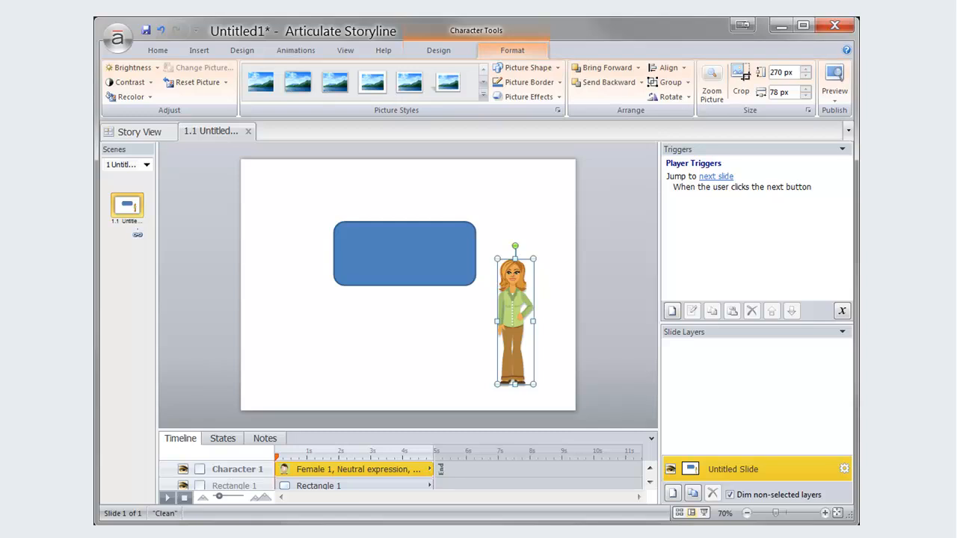
{"action": "left_click", "coordinate": [158, 50]}
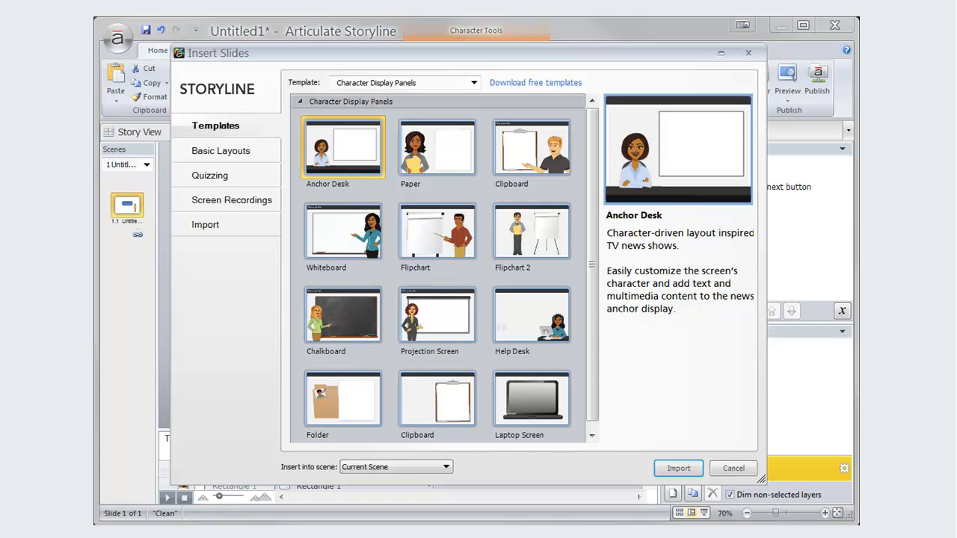
Step: Cancel the Insert Slides template dialog without adding a slide
{"action": "left_click", "coordinate": [473, 82]}
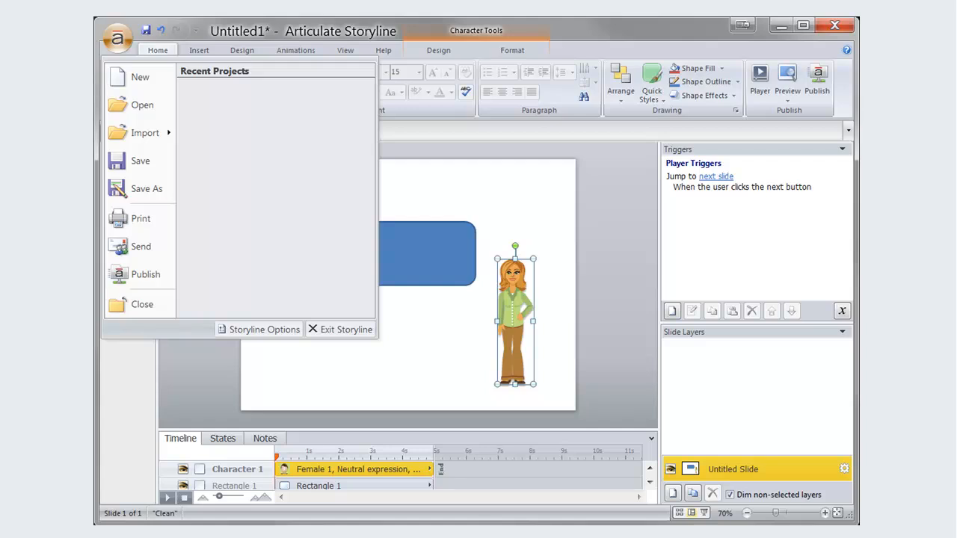
Step: Start Save As and open the file type list to pick Storyline Template
{"action": "left_click", "coordinate": [146, 188]}
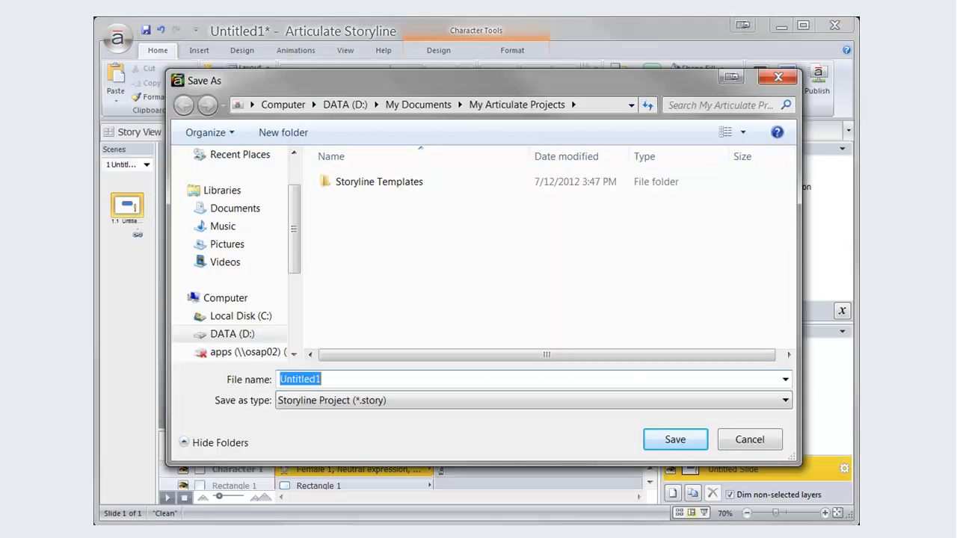
{"action": "left_click", "coordinate": [783, 400]}
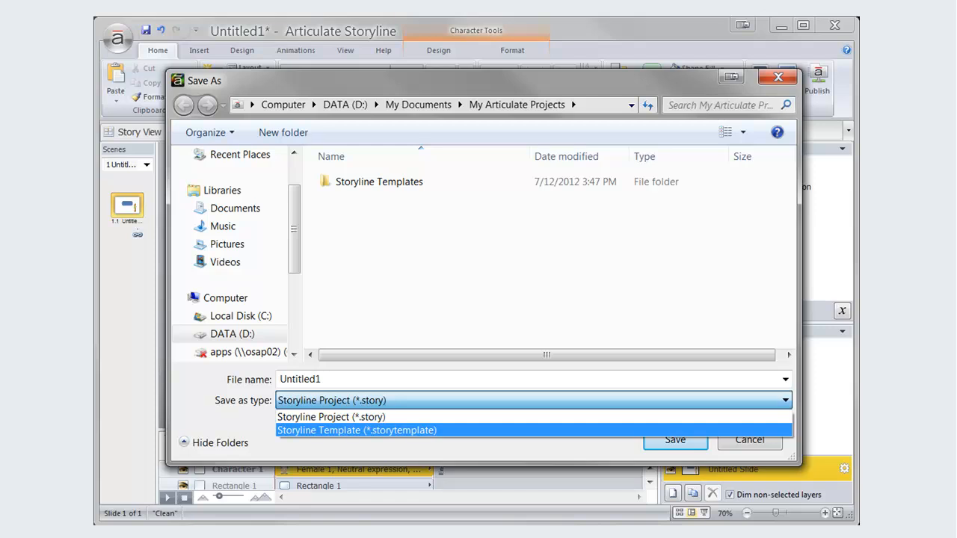